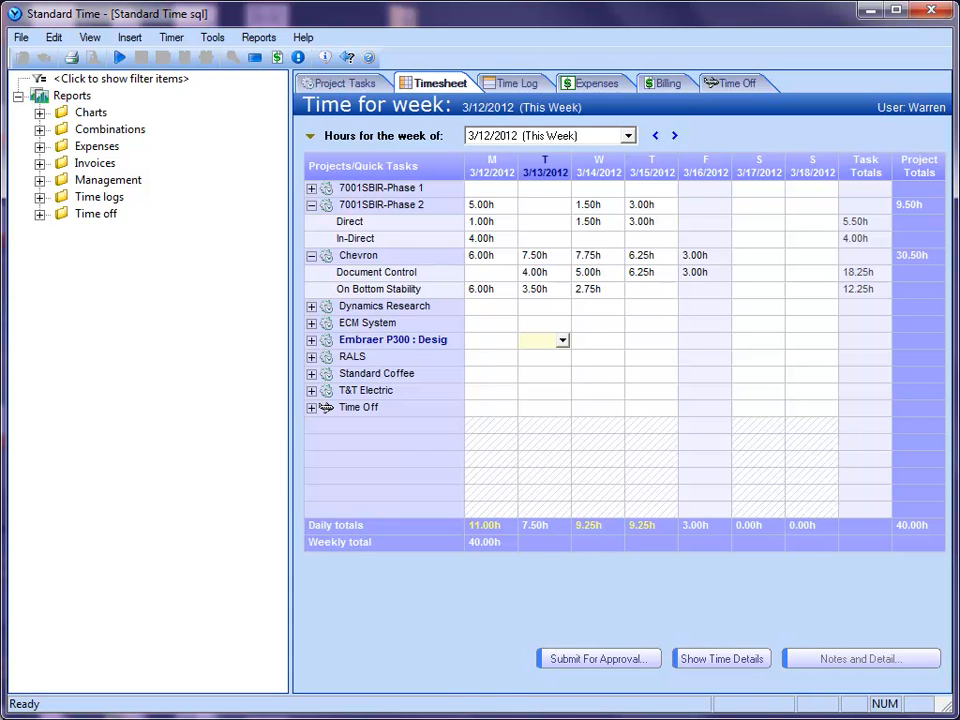
# Step: Show Warren's time log and review the 12/2/2011 Direct entry of 4.50 hours
pyautogui.click(516, 82)
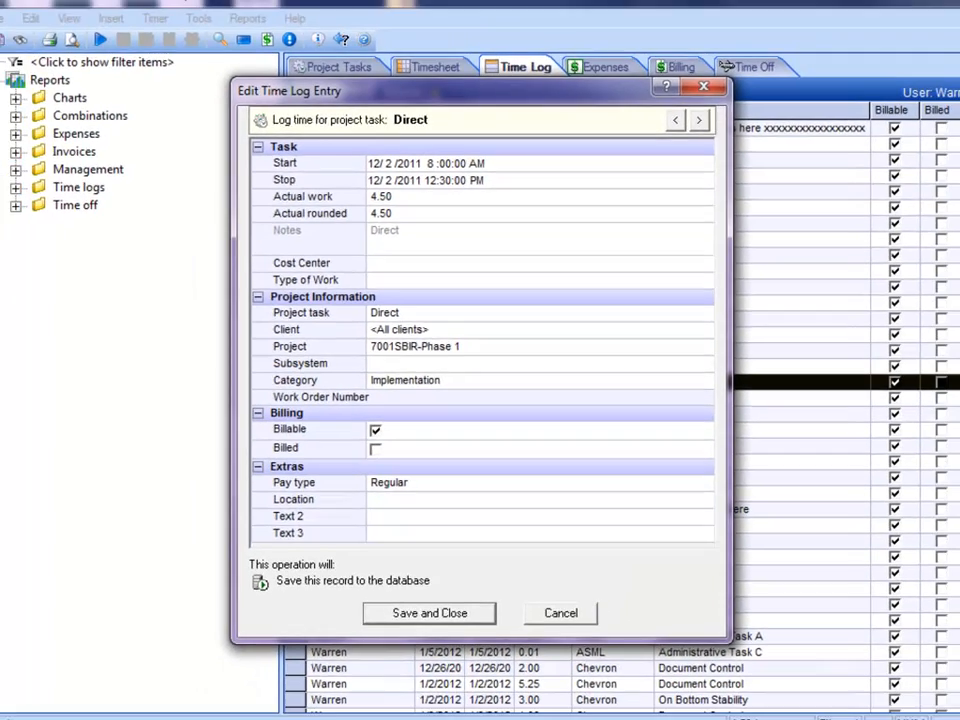
pyautogui.click(428, 612)
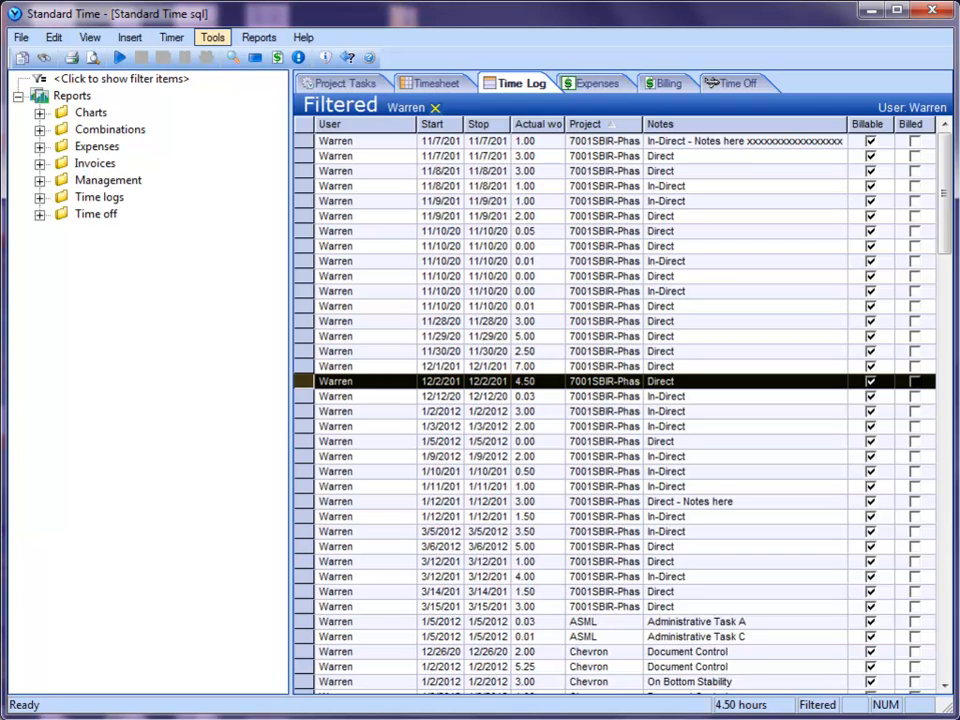
pyautogui.click(212, 36)
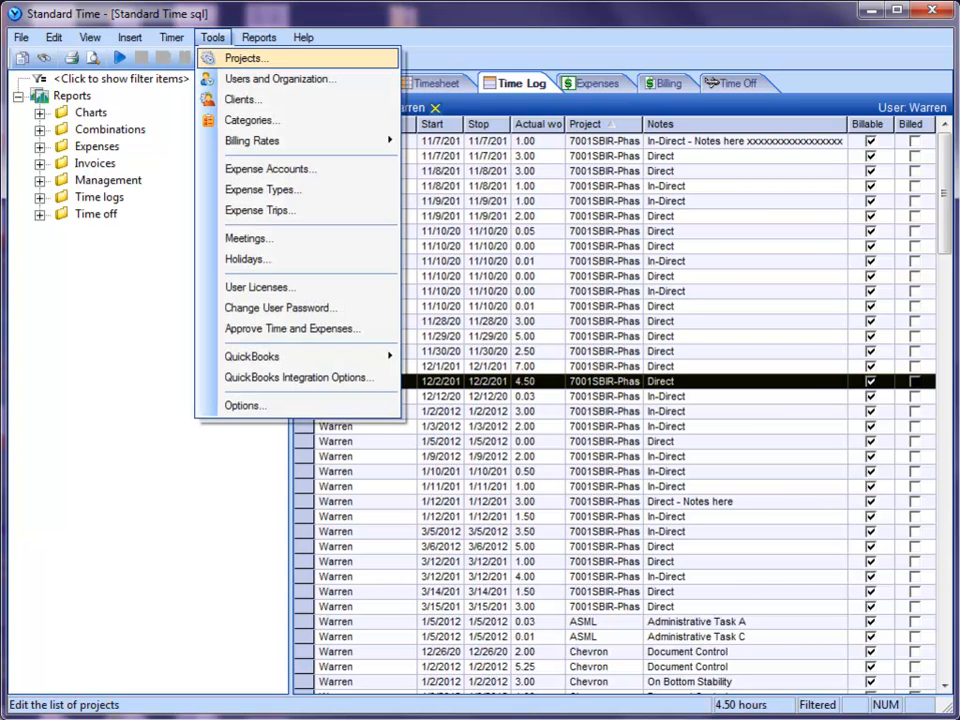
pyautogui.click(244, 56)
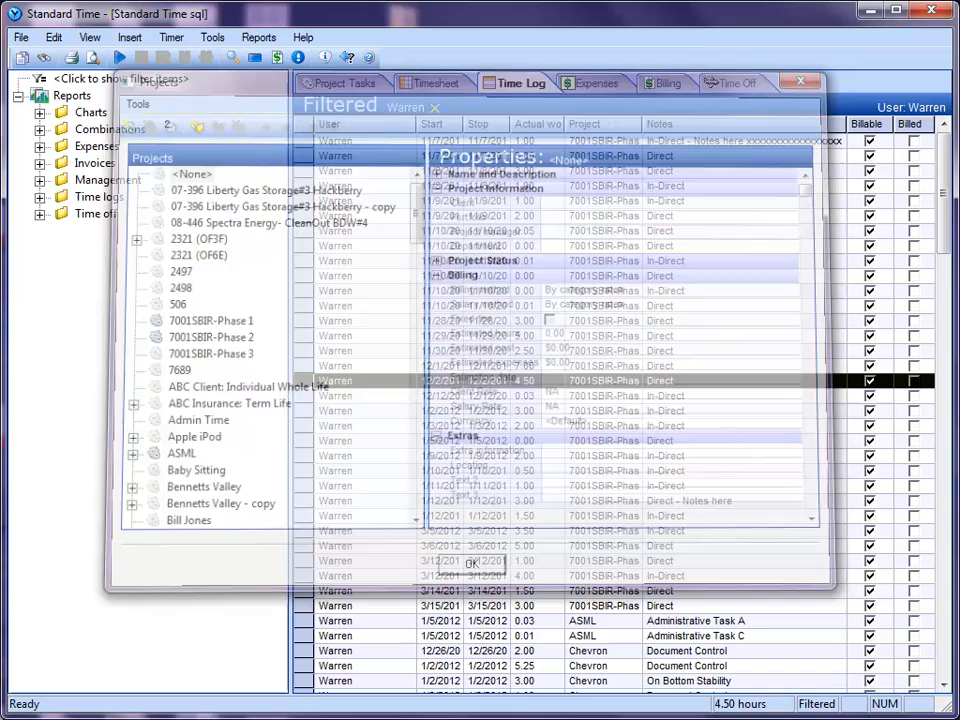
pyautogui.click(212, 36)
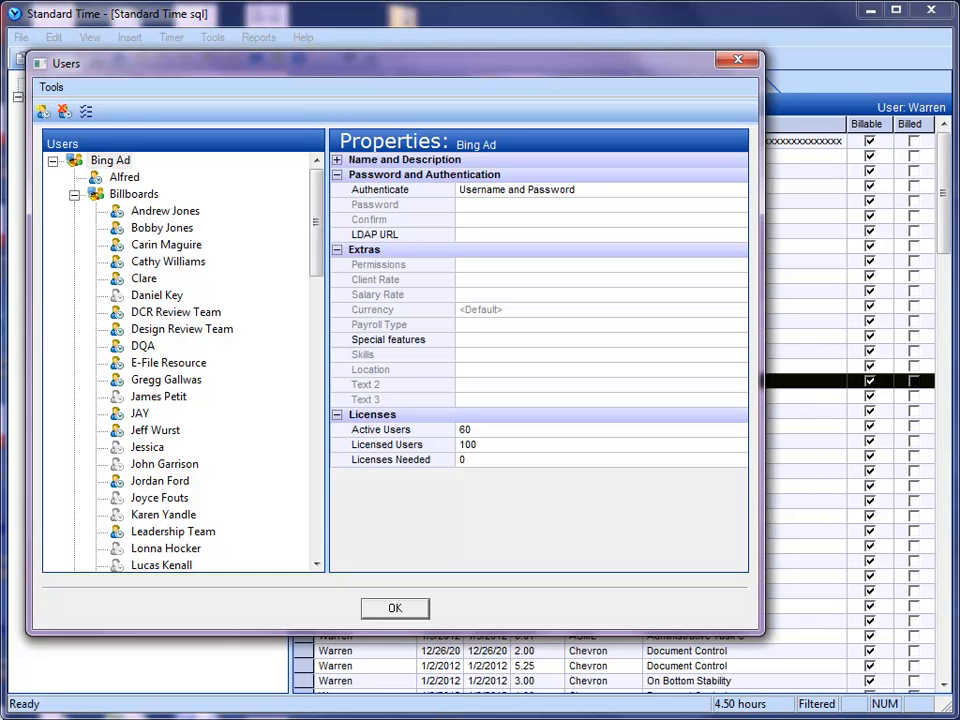
pyautogui.click(394, 608)
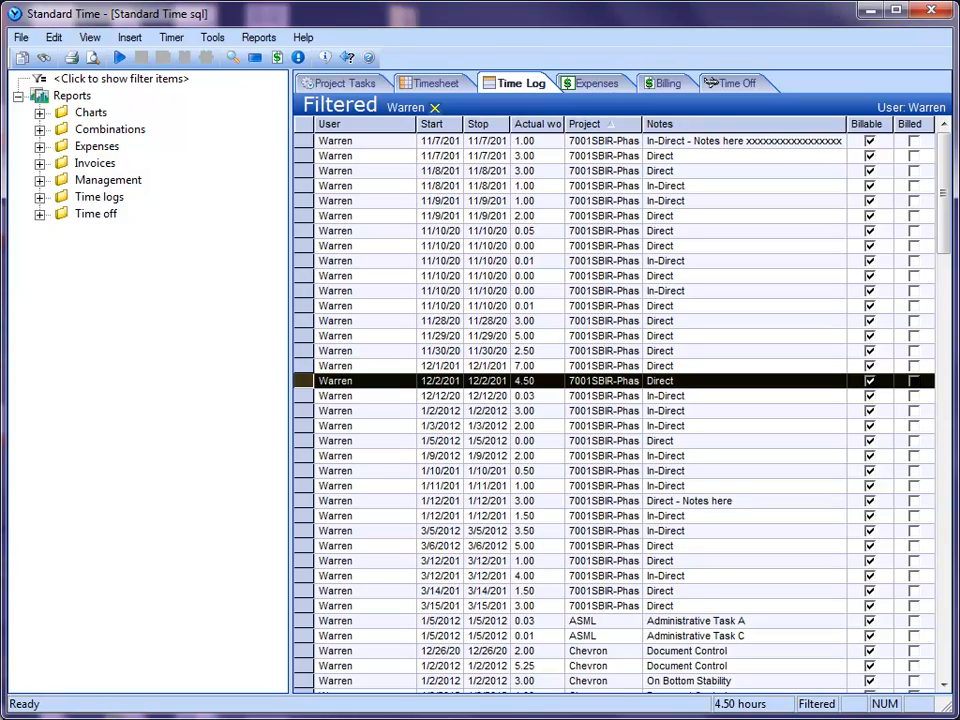
pyautogui.click(88, 36)
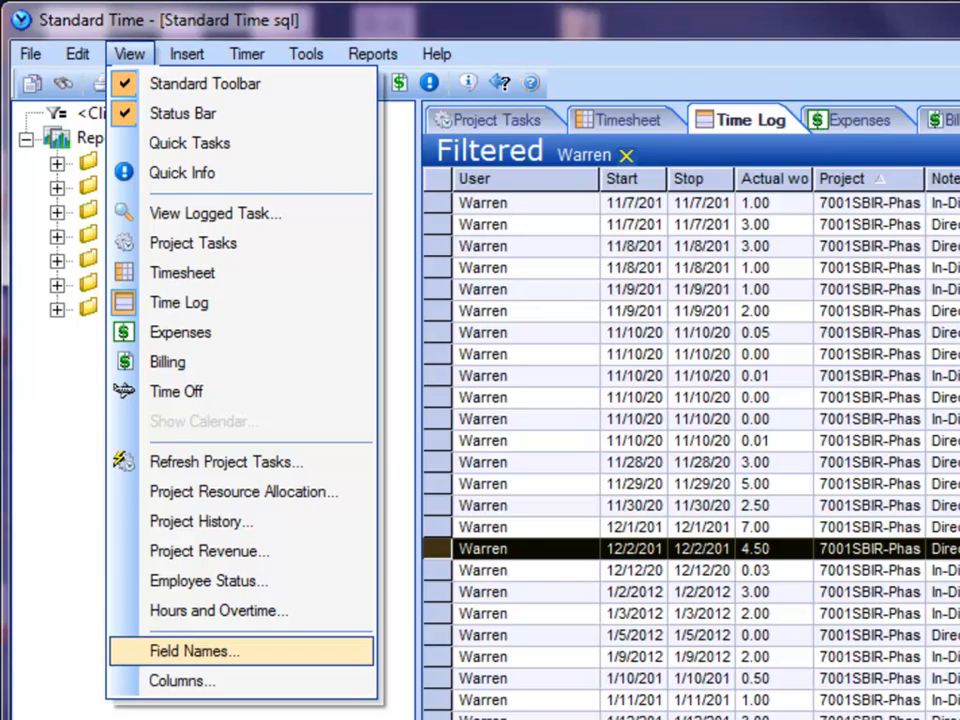
pyautogui.click(194, 652)
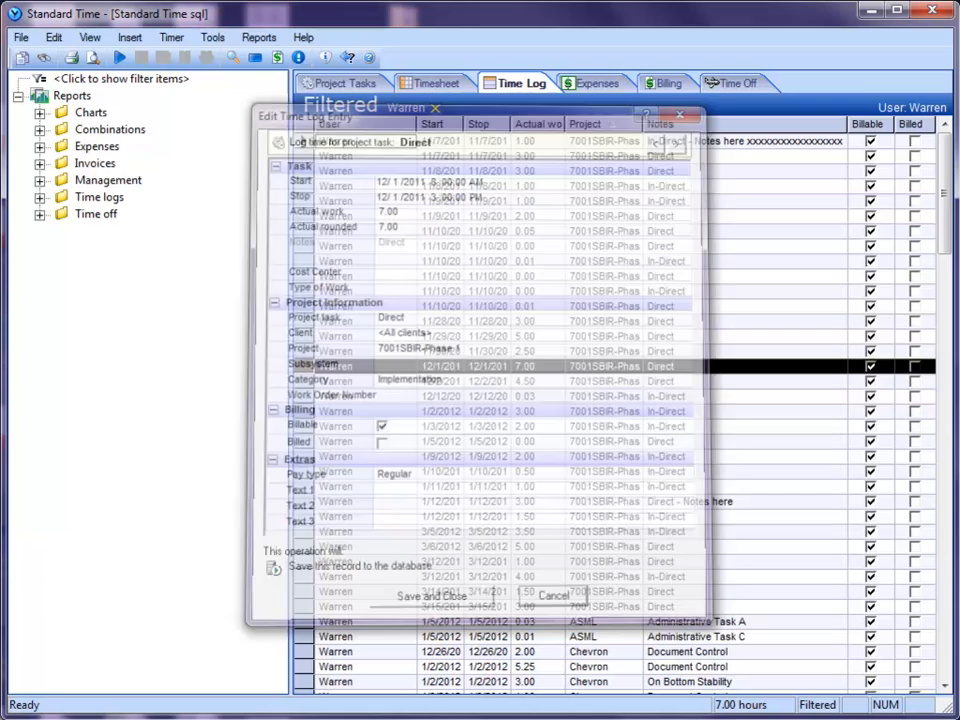
# Step: Review the project list via Tools > Projects, then return to the time log
pyautogui.click(212, 36)
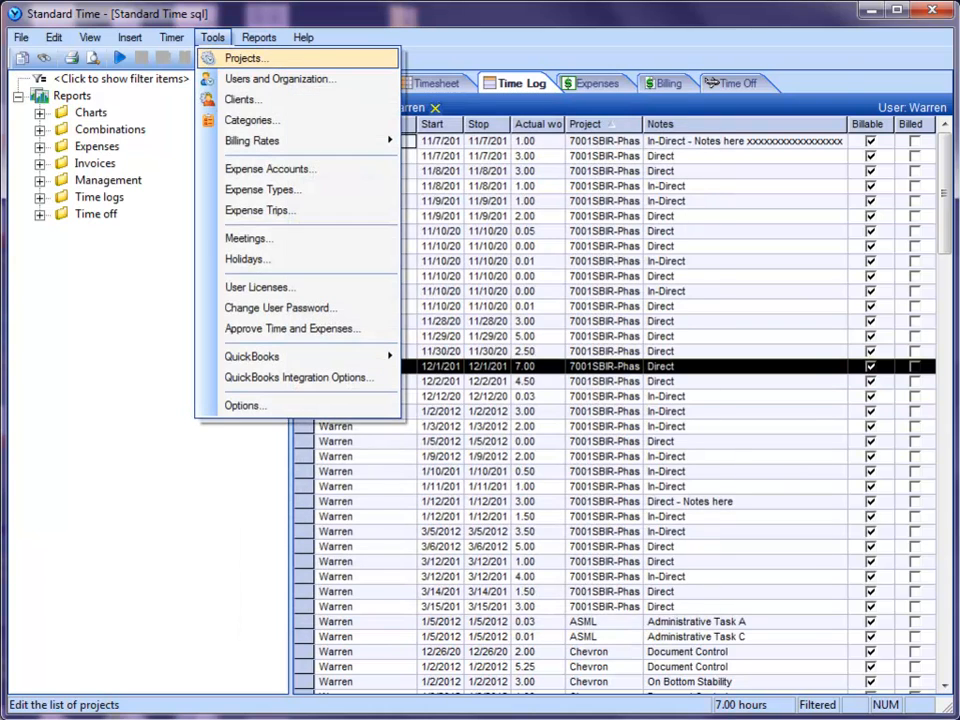
pyautogui.click(244, 56)
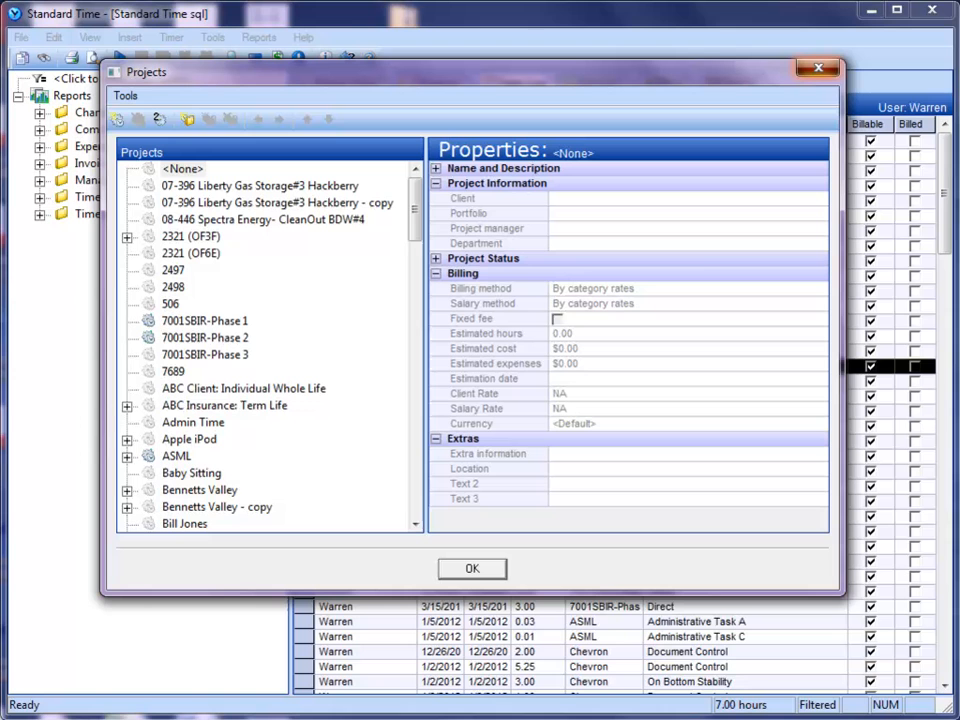
pyautogui.click(472, 568)
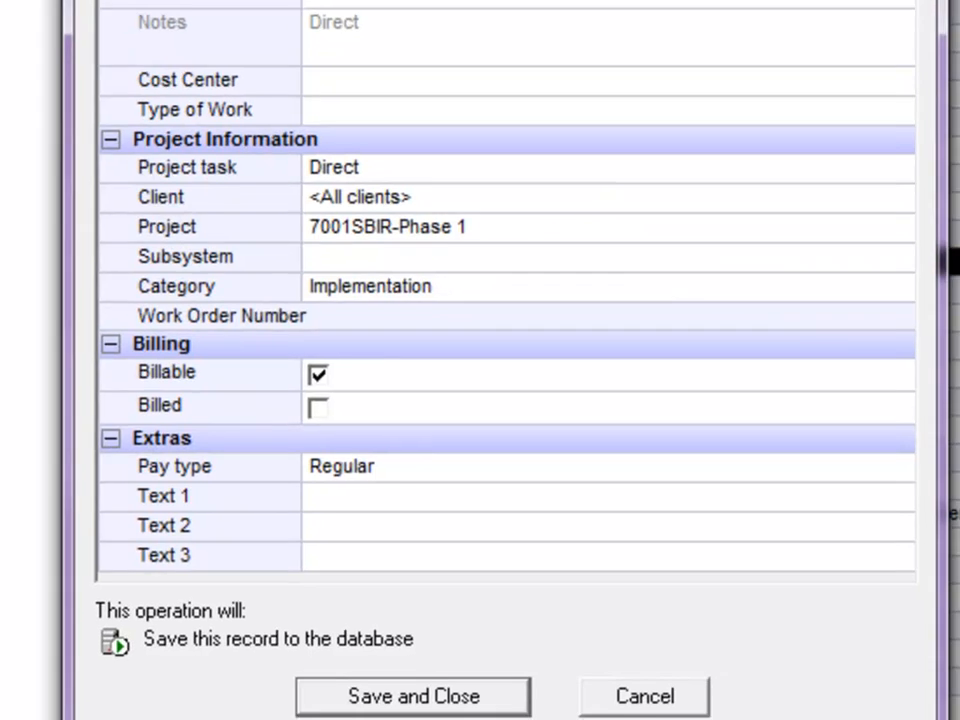
# Step: Leave the entry details and bring up the Field Names replacements list from the View menu
pyautogui.click(412, 696)
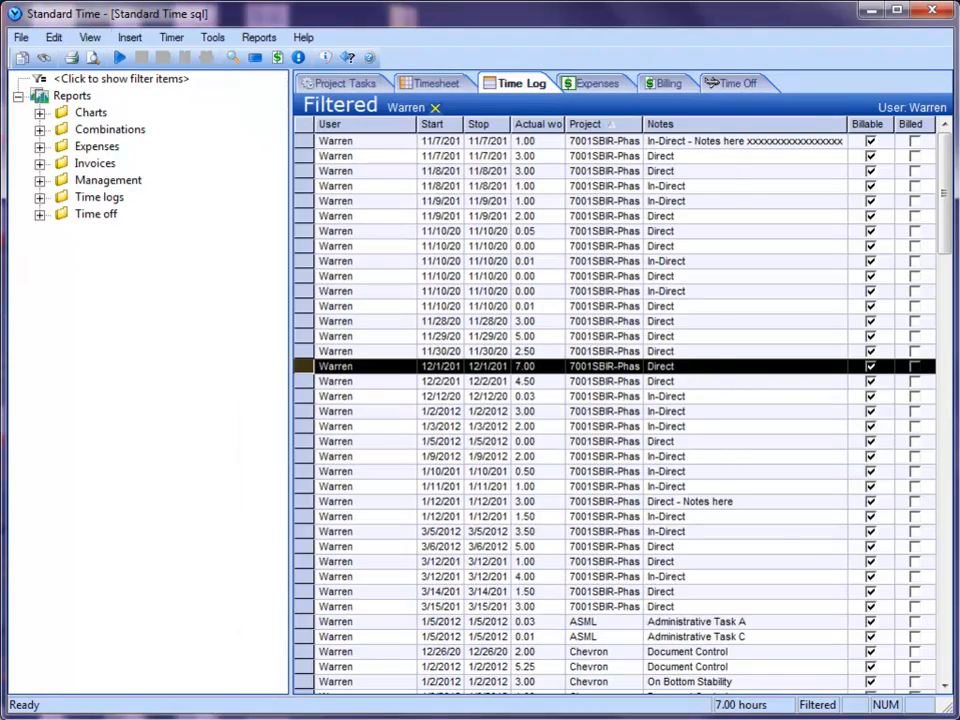
pyautogui.click(88, 36)
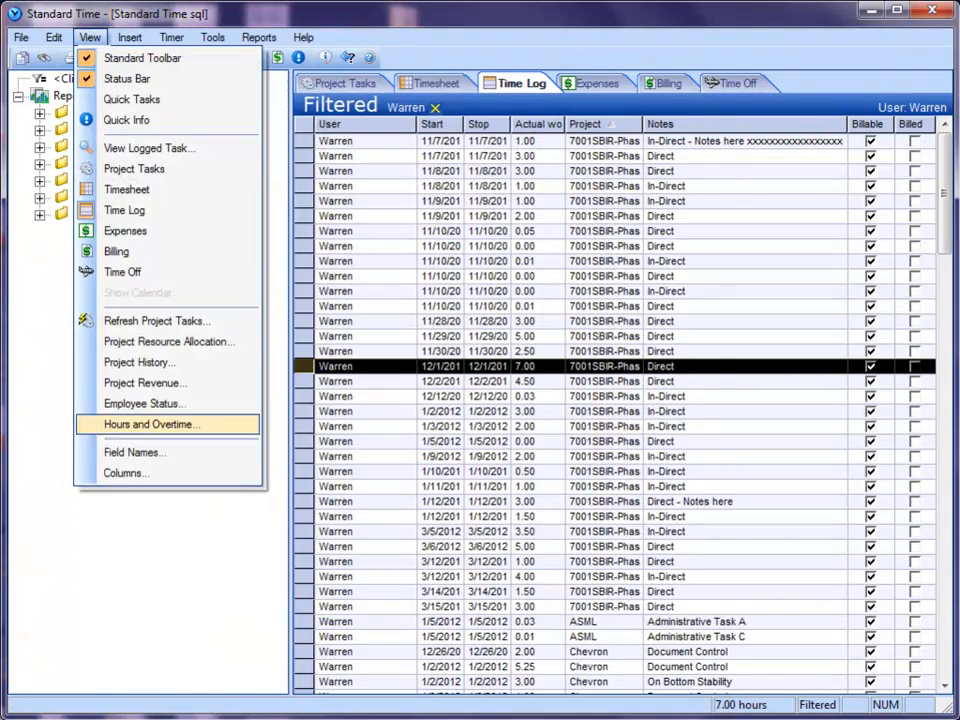
pyautogui.click(132, 452)
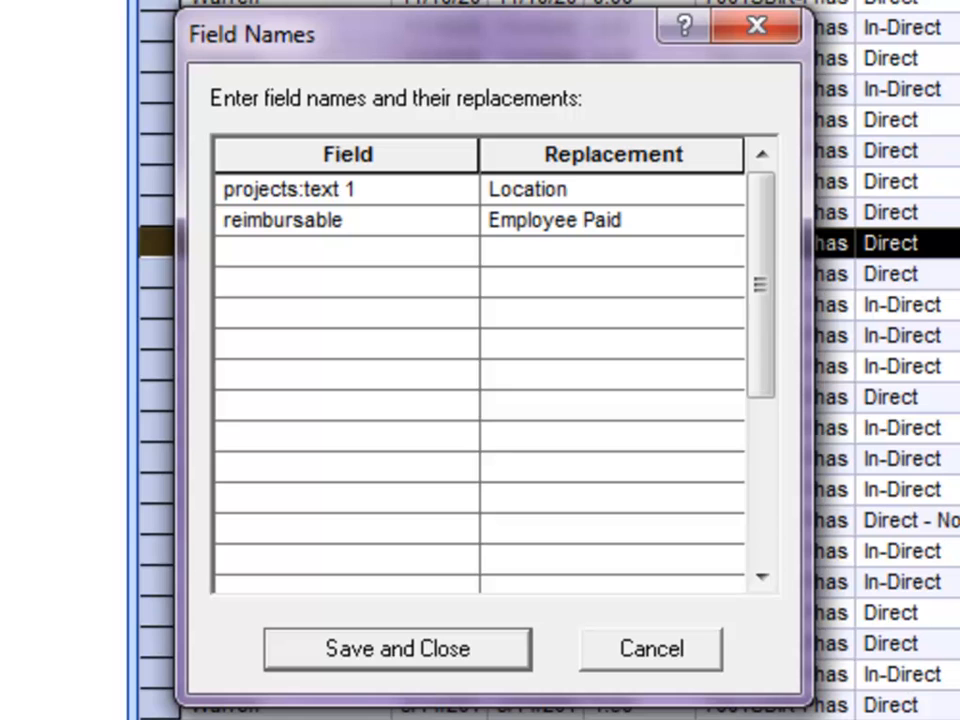
# Step: Add a new replacement row relabelling Category as Activity
pyautogui.click(344, 250)
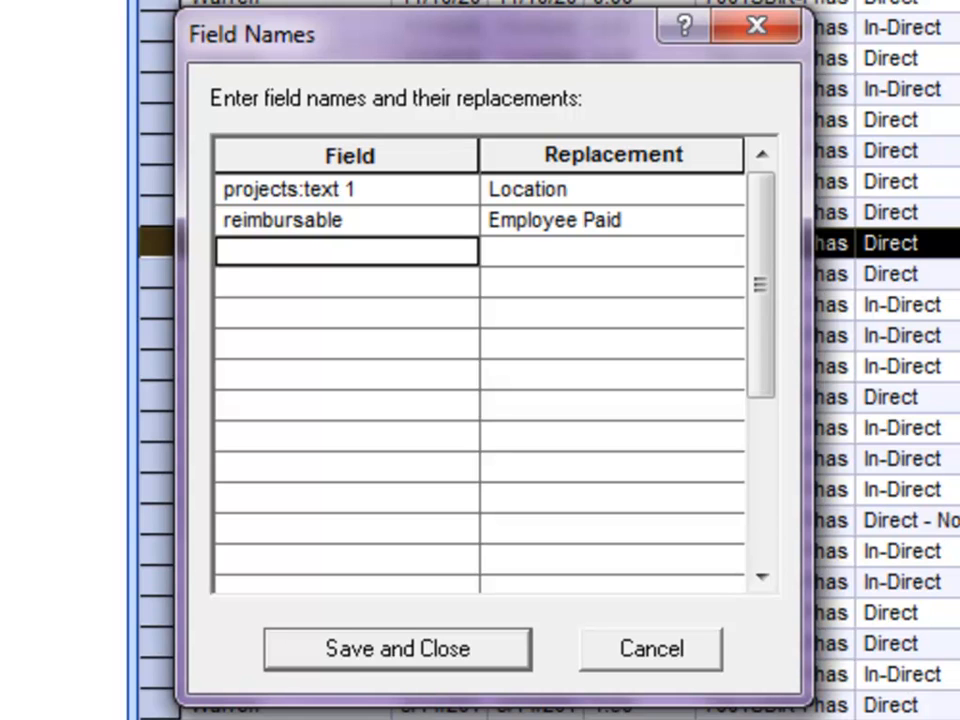
pyautogui.write('Catego')
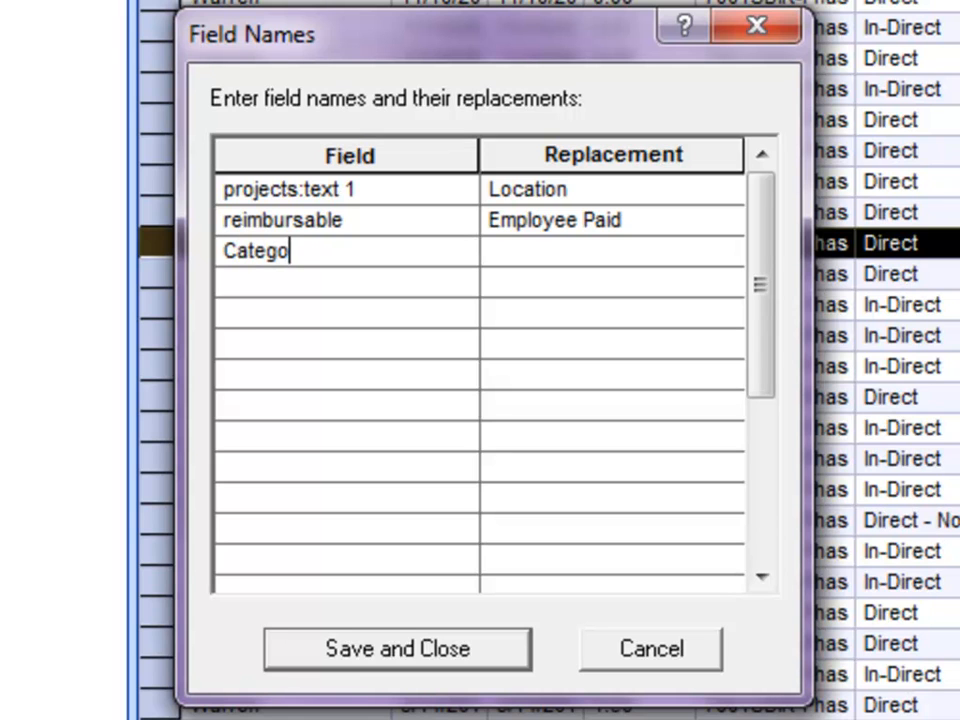
pyautogui.write('ryA')
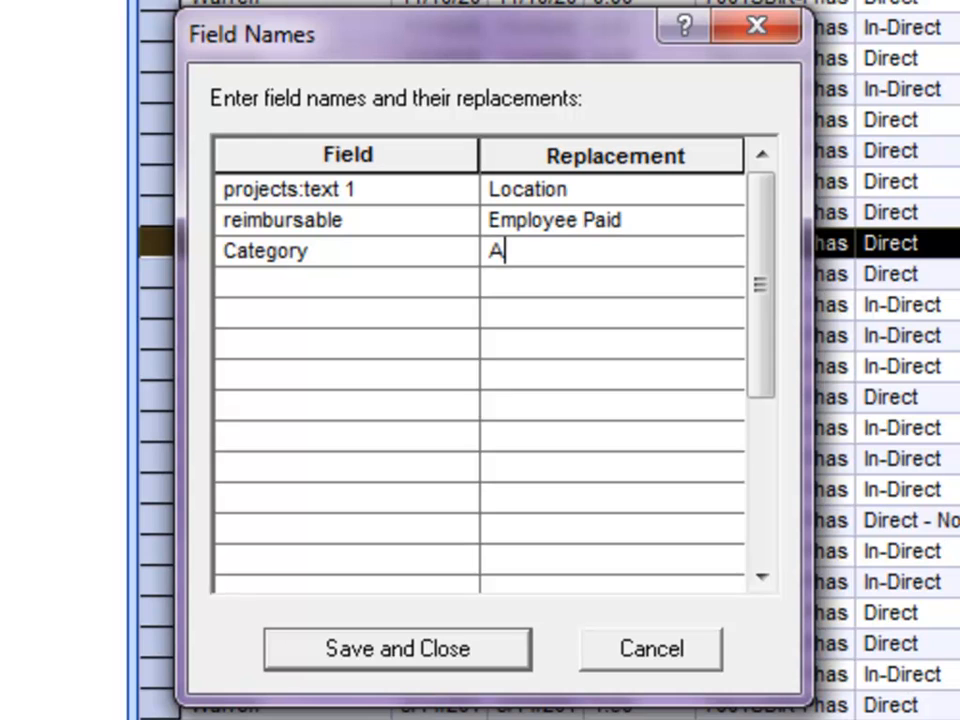
pyautogui.write('ct')
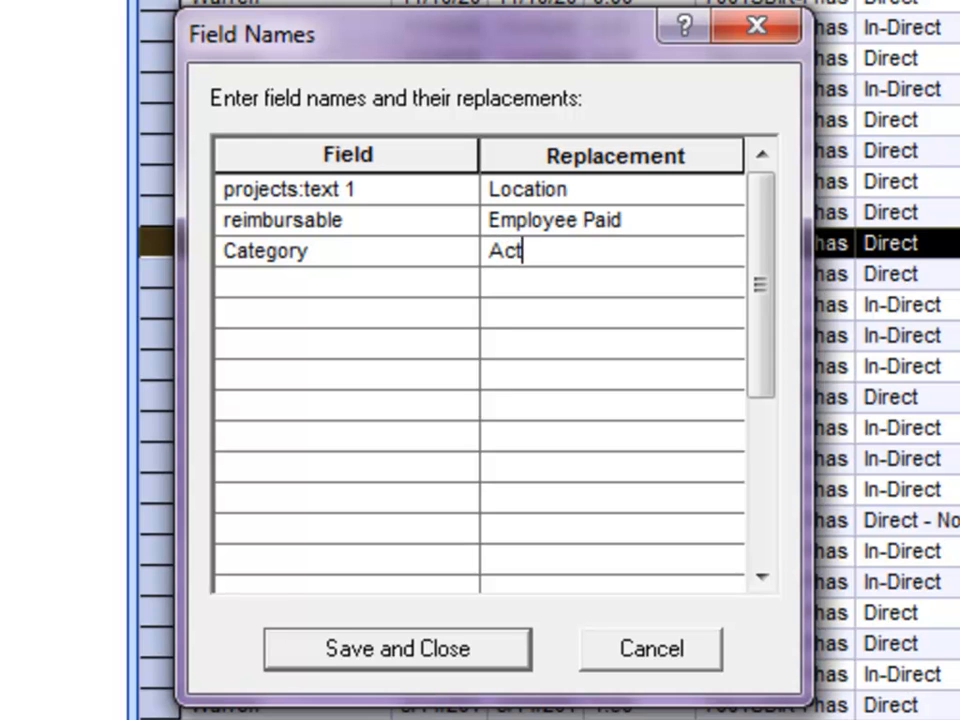
pyautogui.write('ivity')
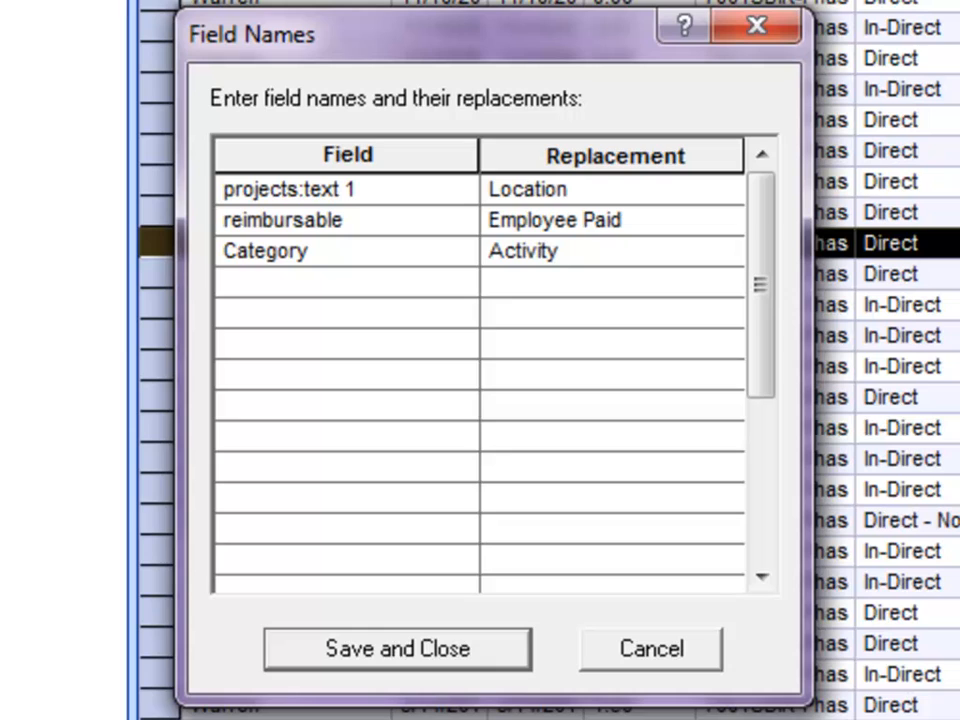